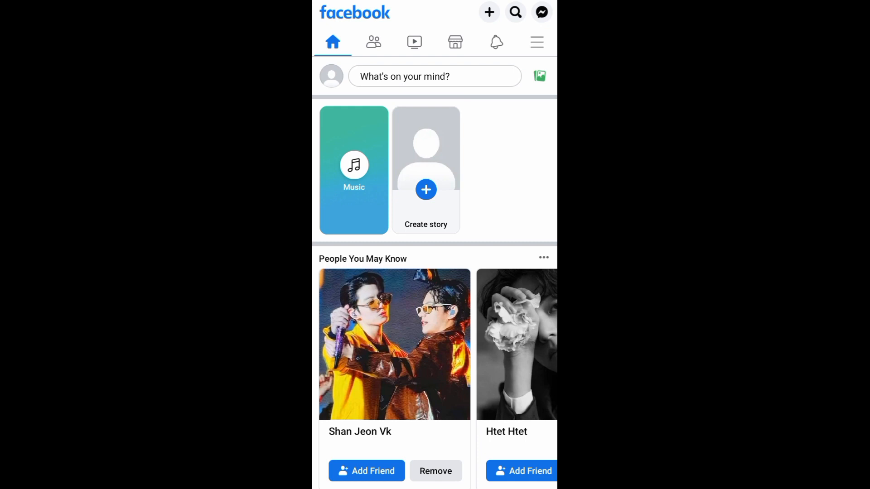
# Leave the home feed for the main menu via the hamburger icon
pyautogui.click(535, 42)
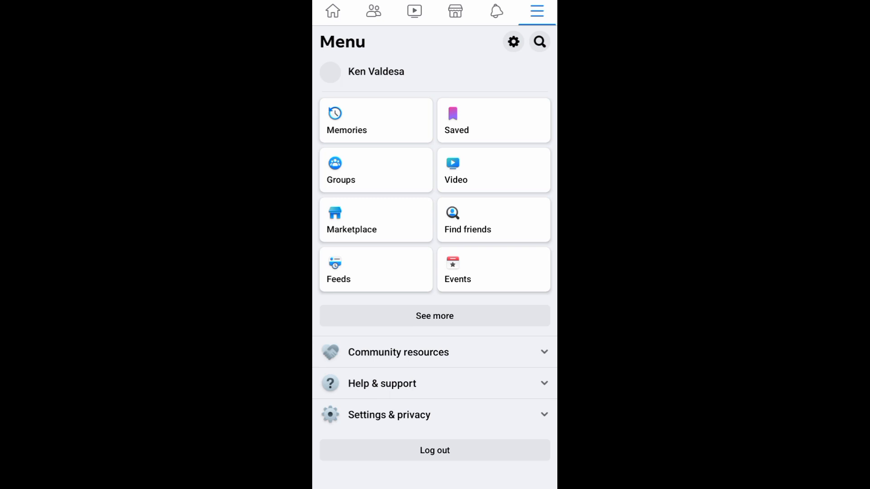
# Go through Settings & privacy and Settings into the Accounts Center's Accounts page
pyautogui.click(388, 415)
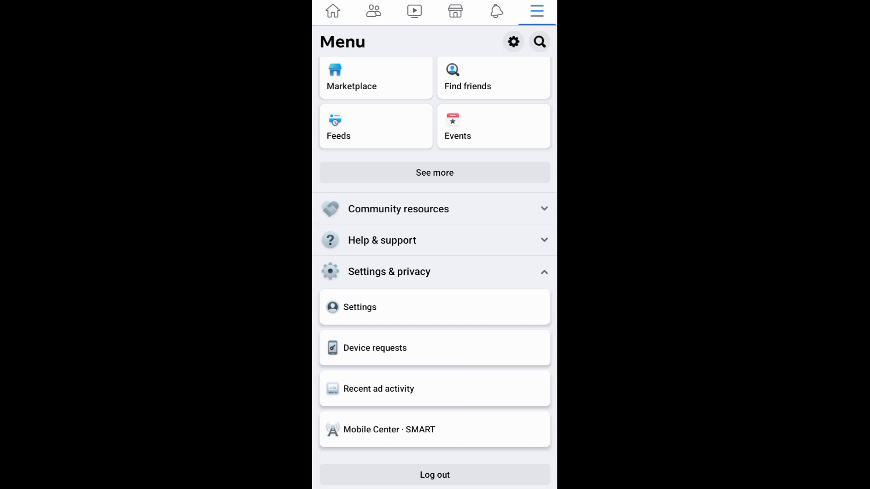
pyautogui.click(360, 307)
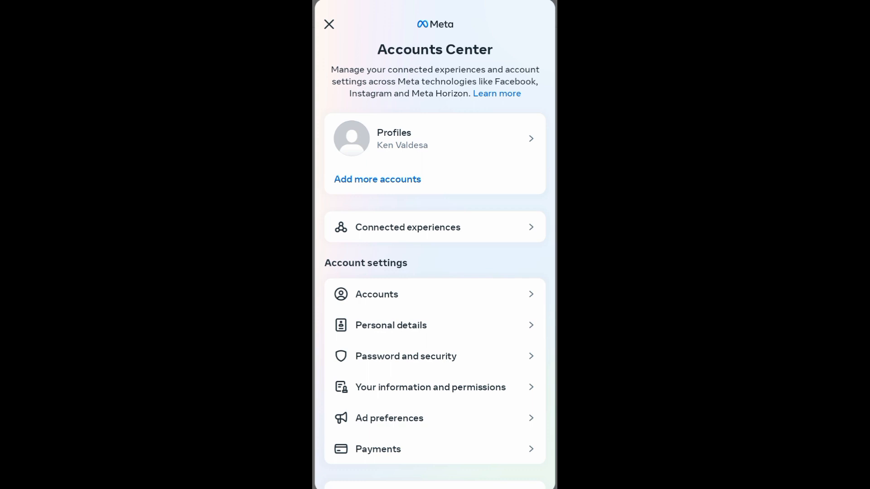
pyautogui.click(376, 294)
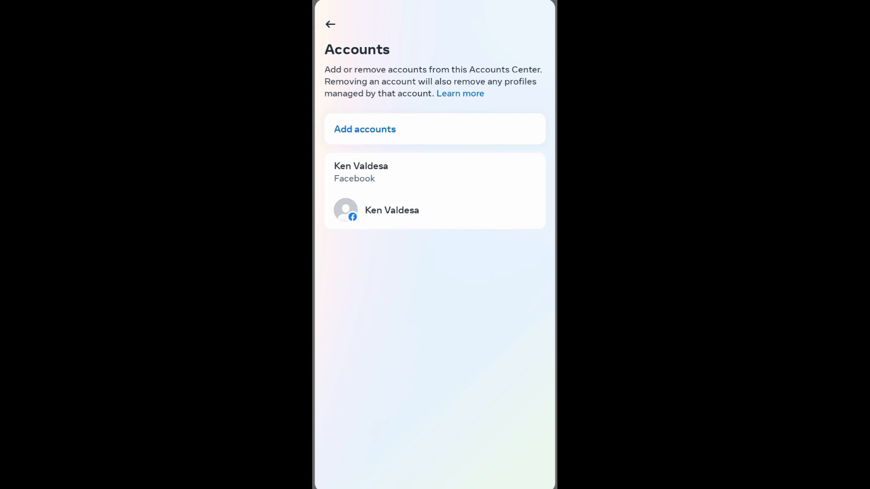
# Start adding another account and continue to the 'Finish adding your account?' confirmation
pyautogui.click(364, 130)
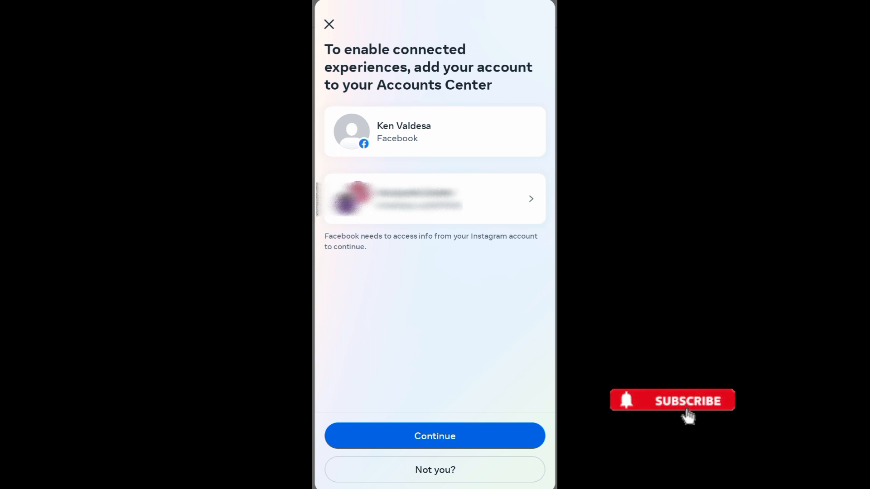
pyautogui.click(434, 436)
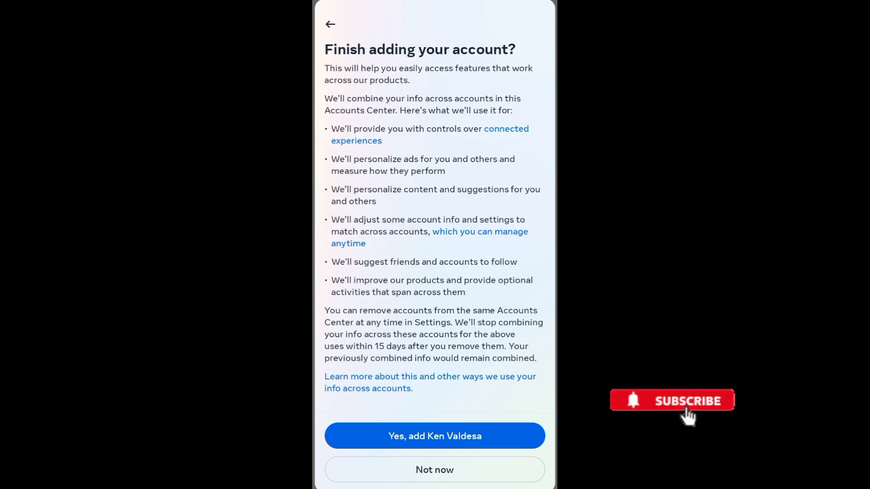